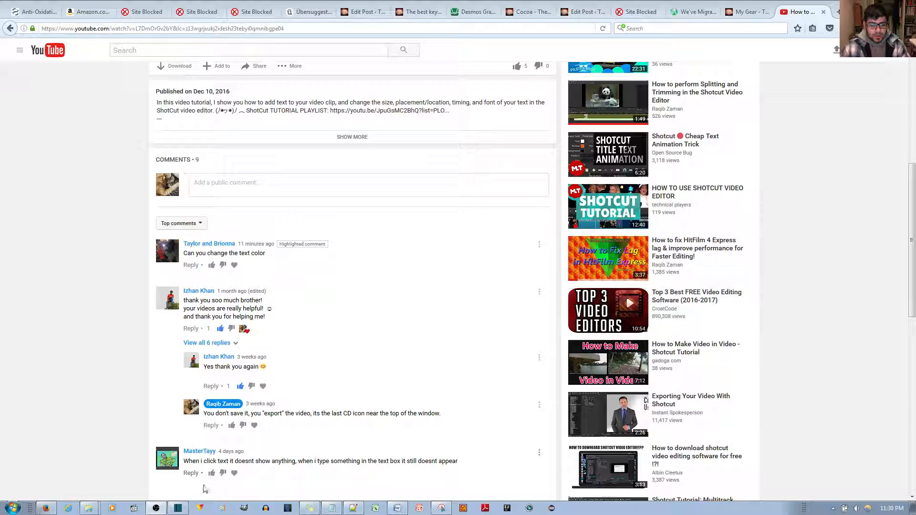
Add a Text filter to the clip, overlaying a large white timecode.
{"action": "left_click", "coordinate": [178, 508]}
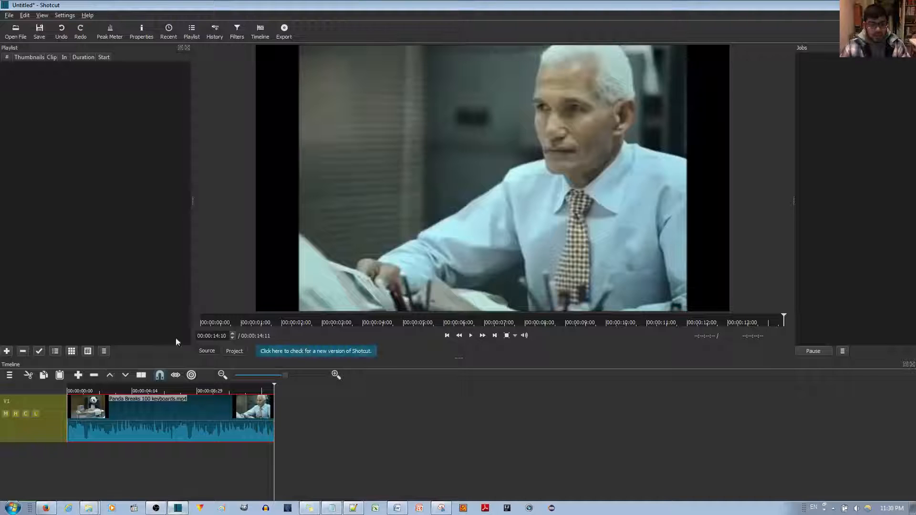
{"action": "mouse_move", "coordinate": [88, 412]}
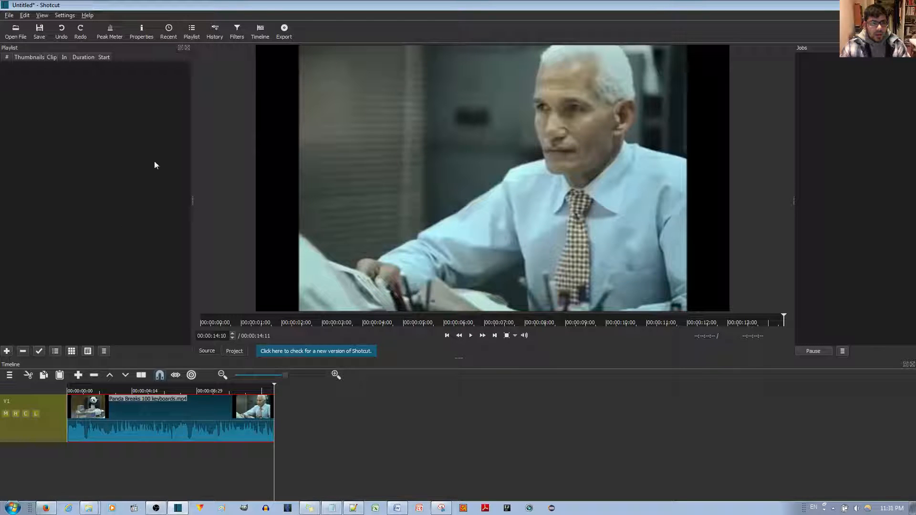
{"action": "left_click", "coordinate": [237, 29]}
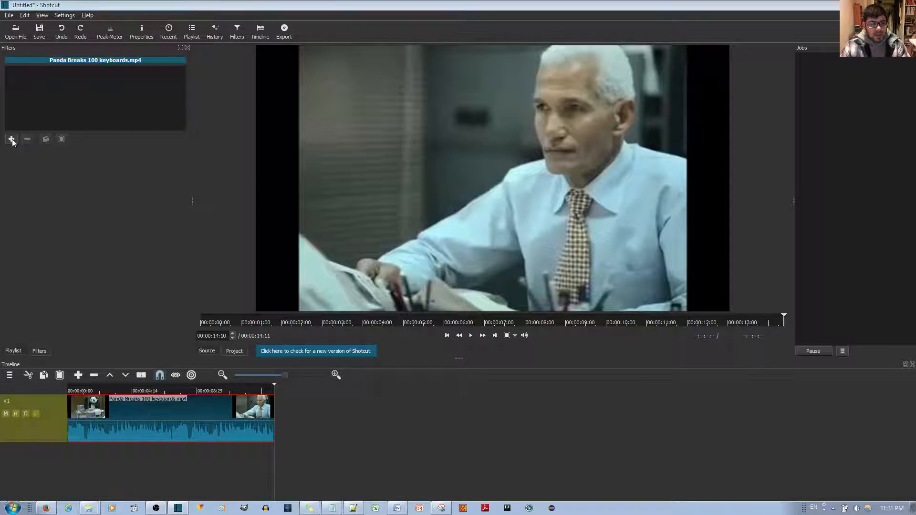
{"action": "left_click", "coordinate": [11, 139]}
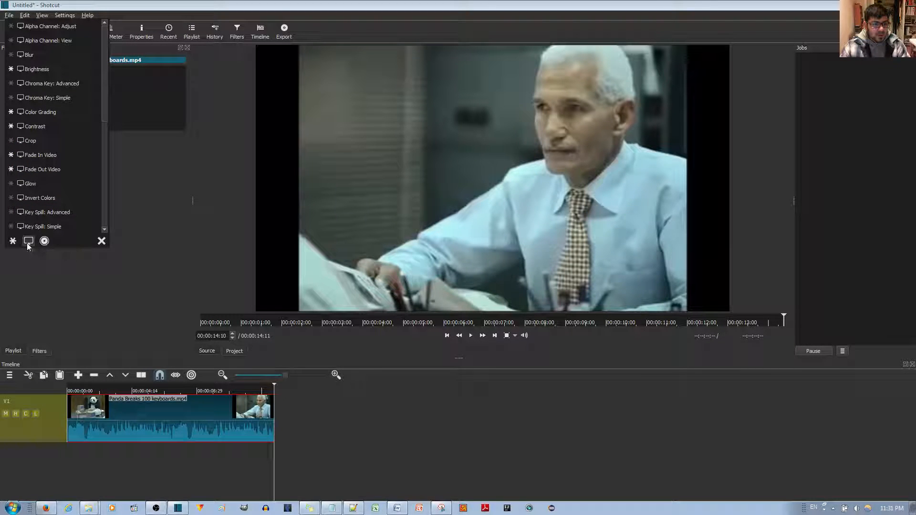
{"action": "scroll", "scroll_direction": "down", "scroll_amount": 3}
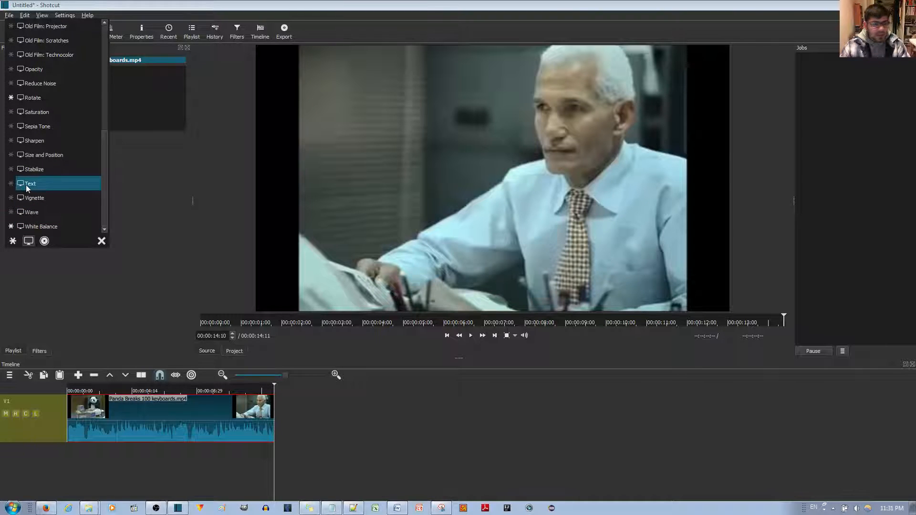
{"action": "left_click", "coordinate": [30, 183]}
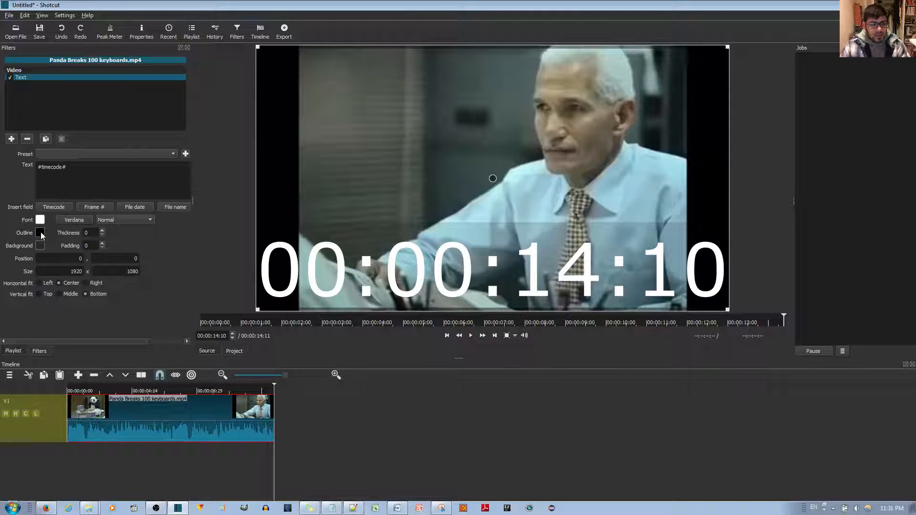
{"action": "mouse_move", "coordinate": [40, 245]}
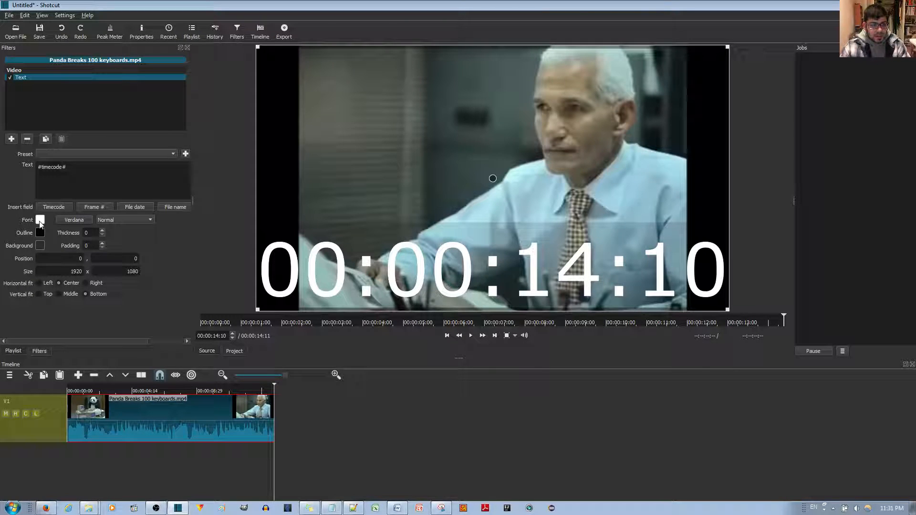
Change the timecode font color to a green basic color.
{"action": "left_click", "coordinate": [40, 220]}
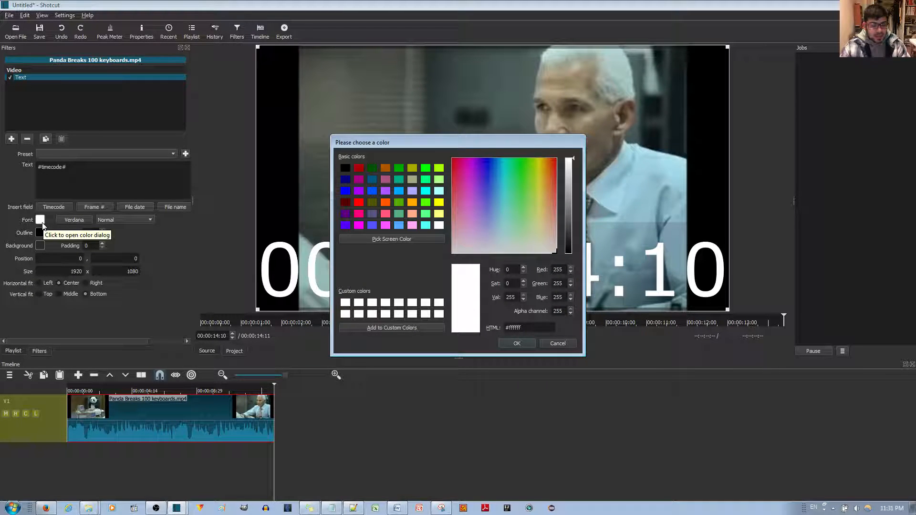
{"action": "mouse_move", "coordinate": [409, 263]}
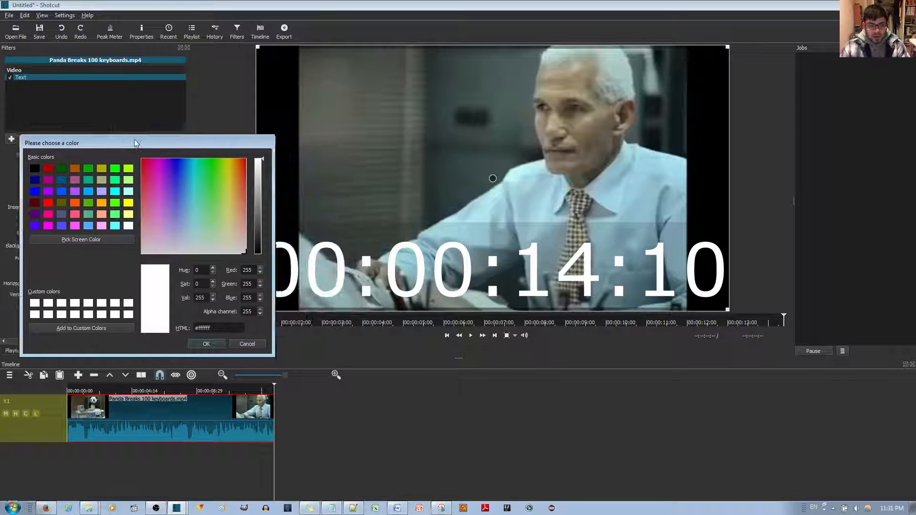
{"action": "left_click_drag", "start_coordinate": [134, 143], "coordinate": [115, 124]}
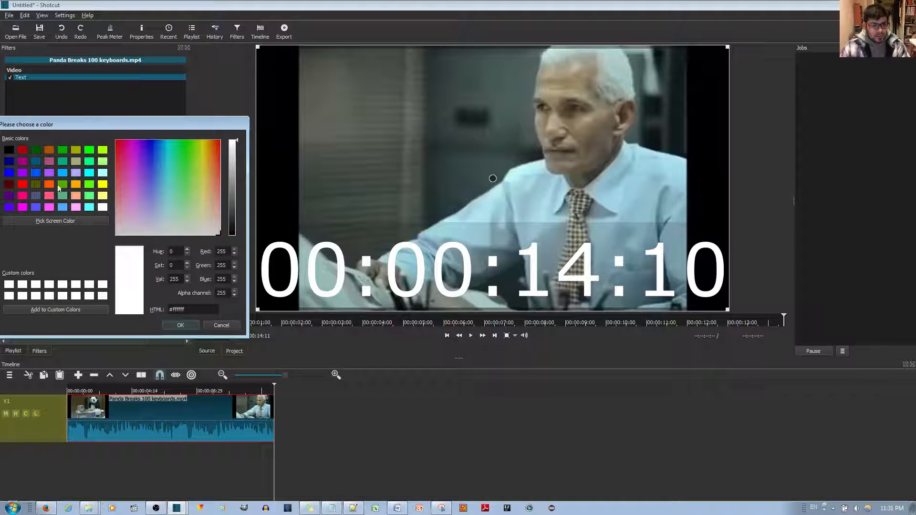
{"action": "left_click", "coordinate": [62, 184]}
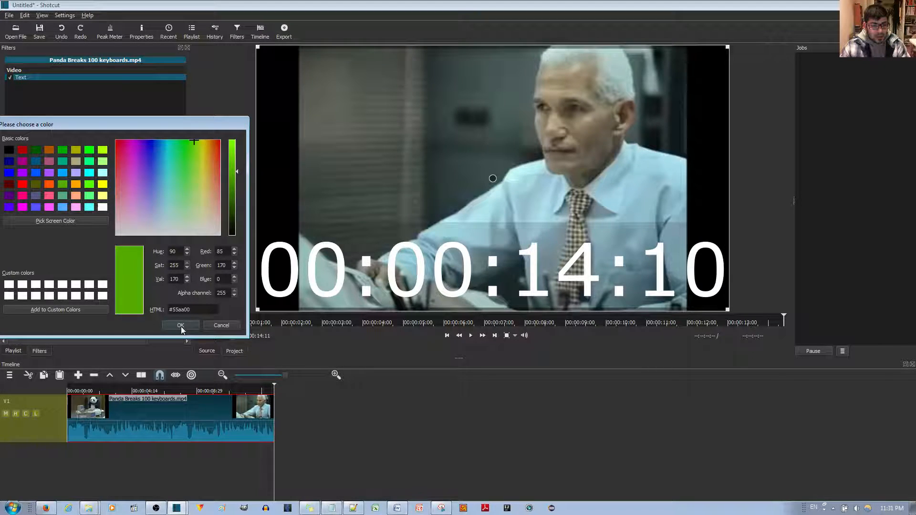
{"action": "left_click", "coordinate": [179, 326]}
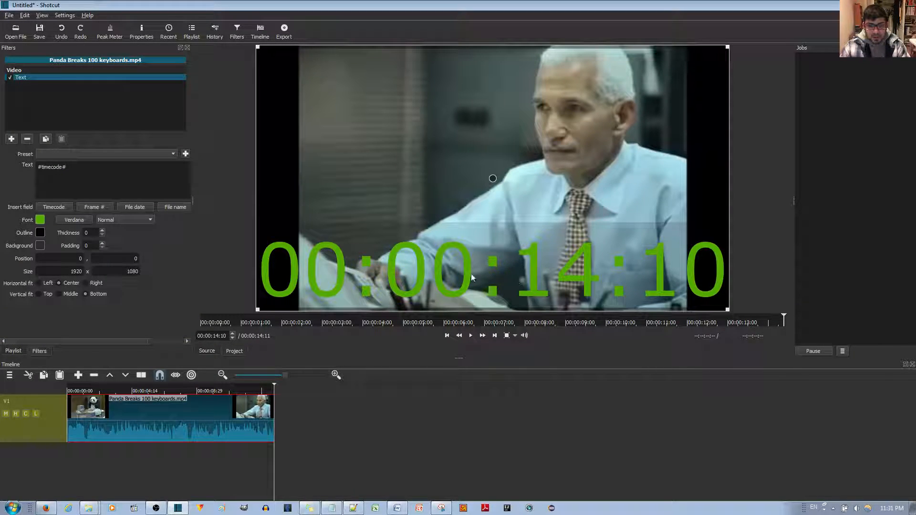
{"action": "mouse_move", "coordinate": [39, 232]}
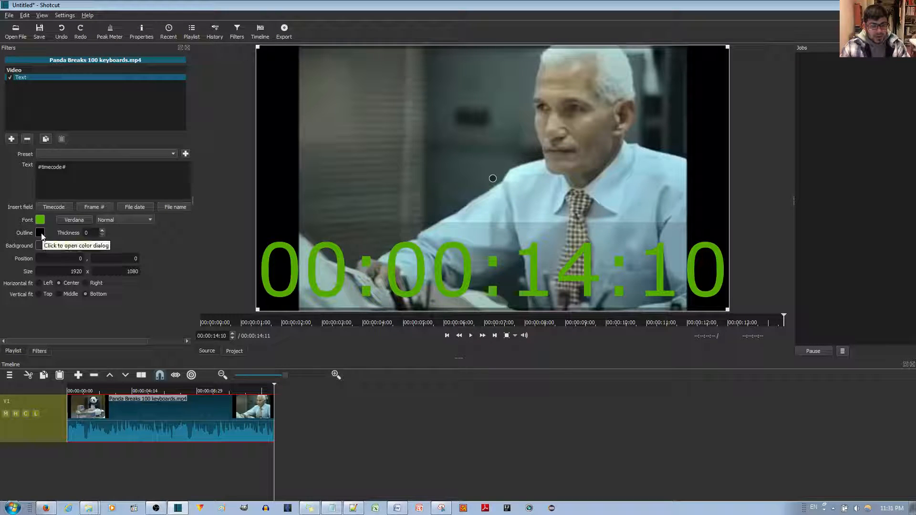
Give the timecode an orange outline with thickness 30.
{"action": "left_click", "coordinate": [39, 232]}
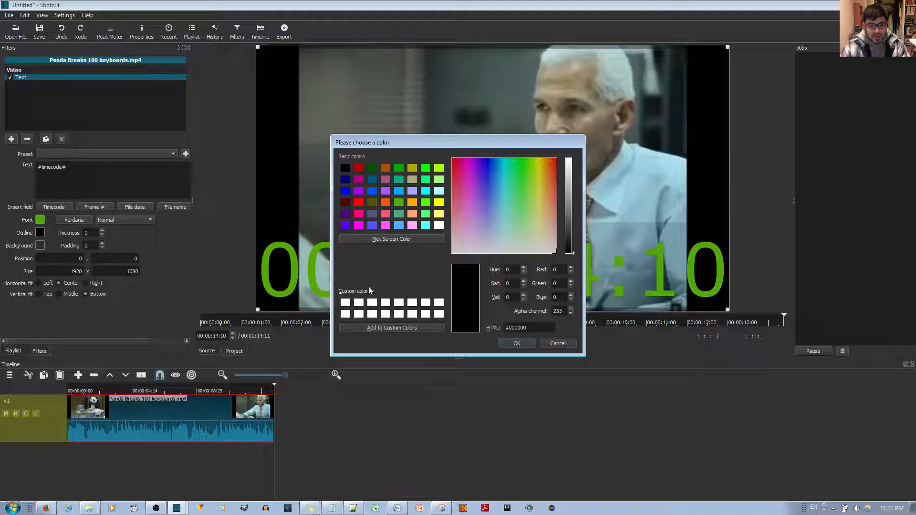
{"action": "left_click", "coordinate": [549, 159]}
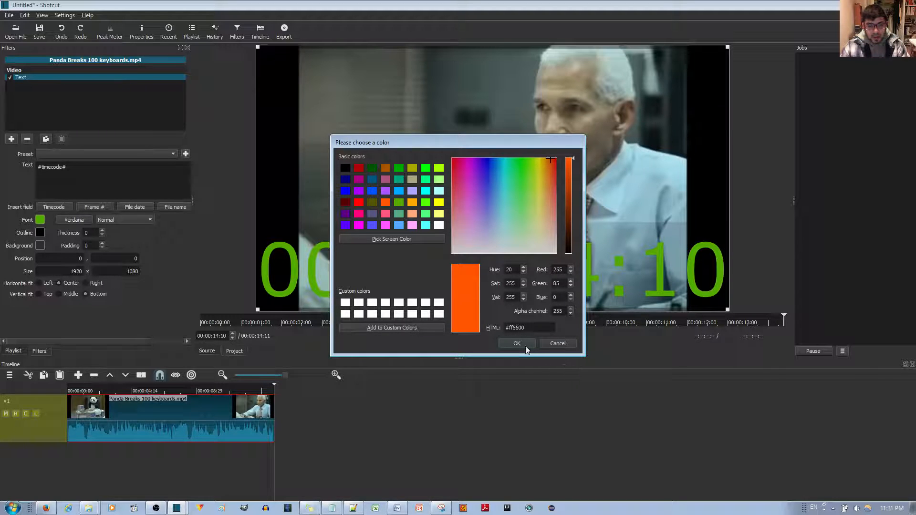
{"action": "left_click", "coordinate": [515, 343]}
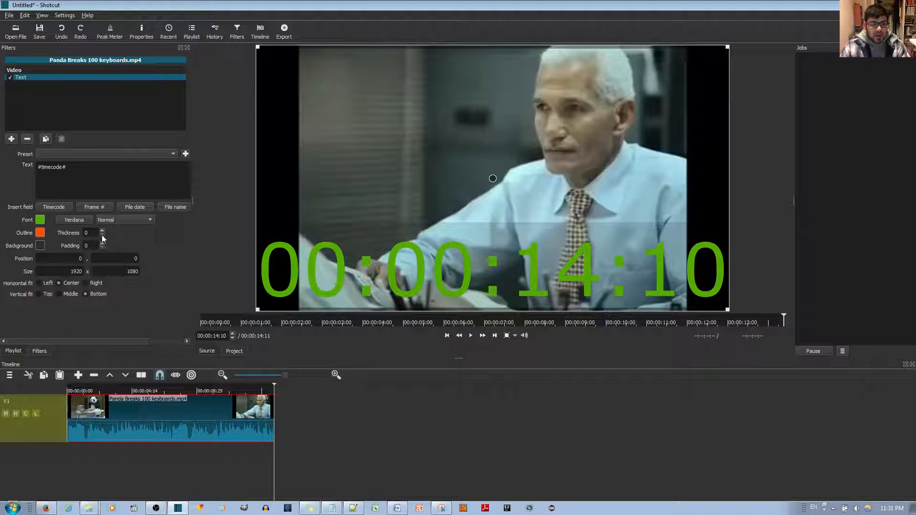
{"action": "left_click", "coordinate": [102, 230]}
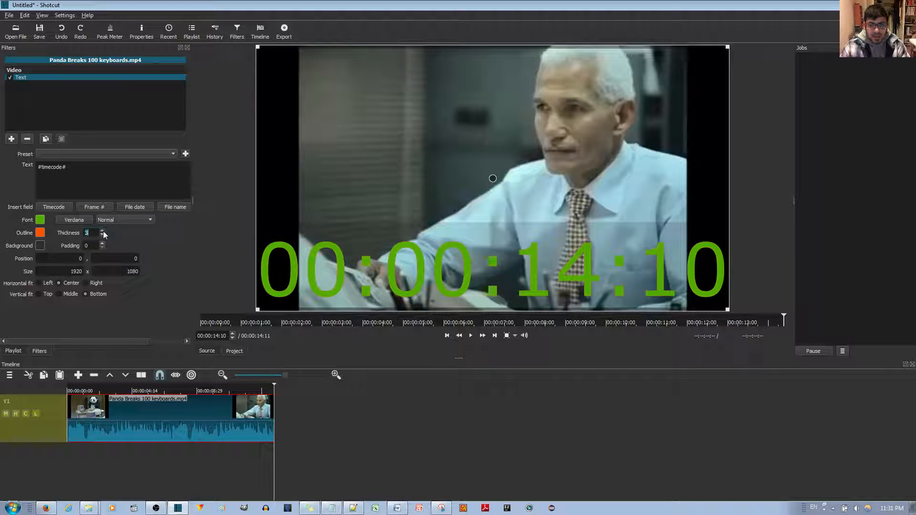
{"action": "left_click", "coordinate": [103, 231]}
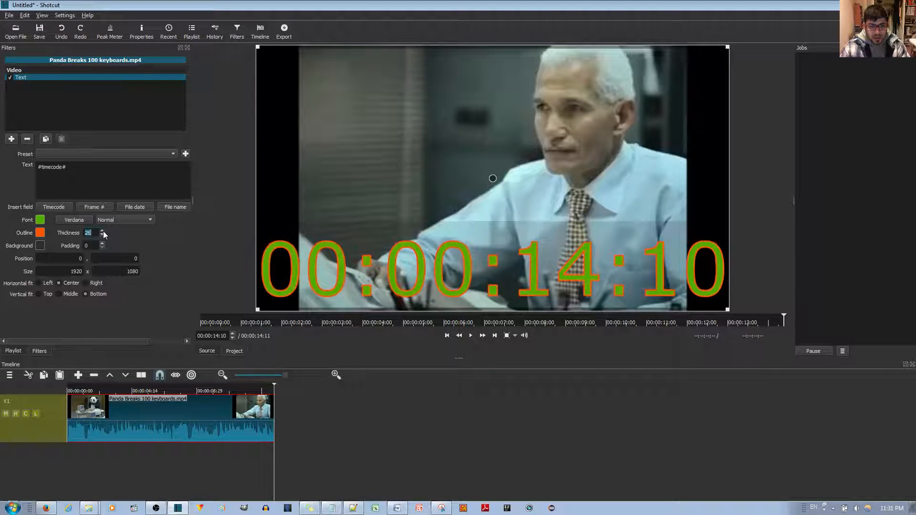
{"action": "left_click", "coordinate": [101, 230]}
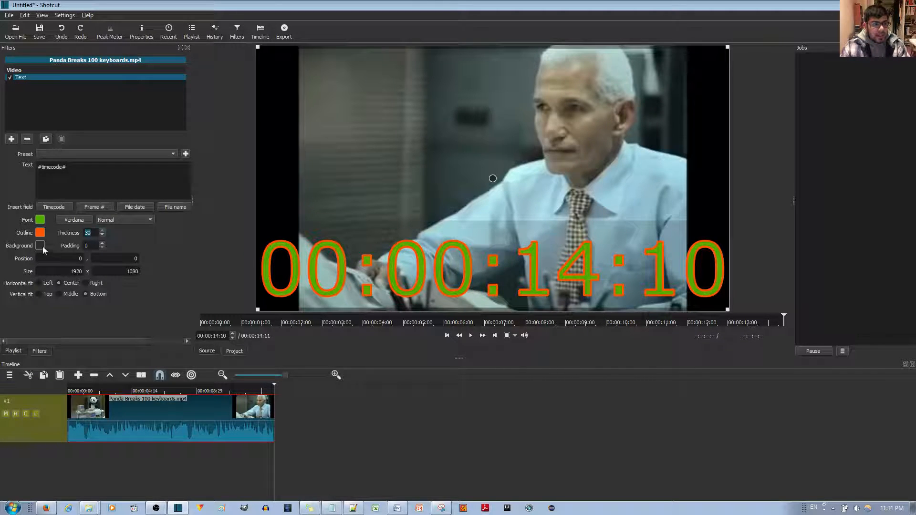
Set the text background color, then select its alpha value to make it transparent.
{"action": "left_click", "coordinate": [41, 245]}
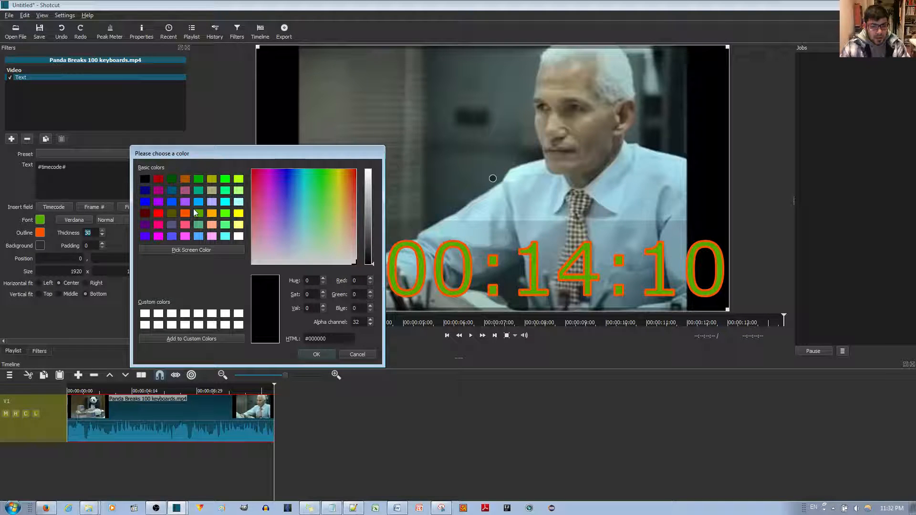
{"action": "mouse_move", "coordinate": [162, 222]}
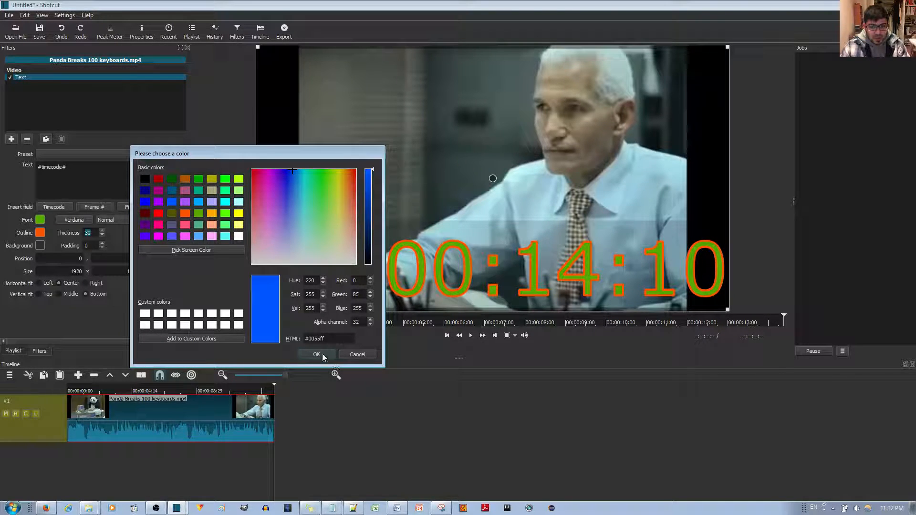
{"action": "left_click", "coordinate": [316, 354]}
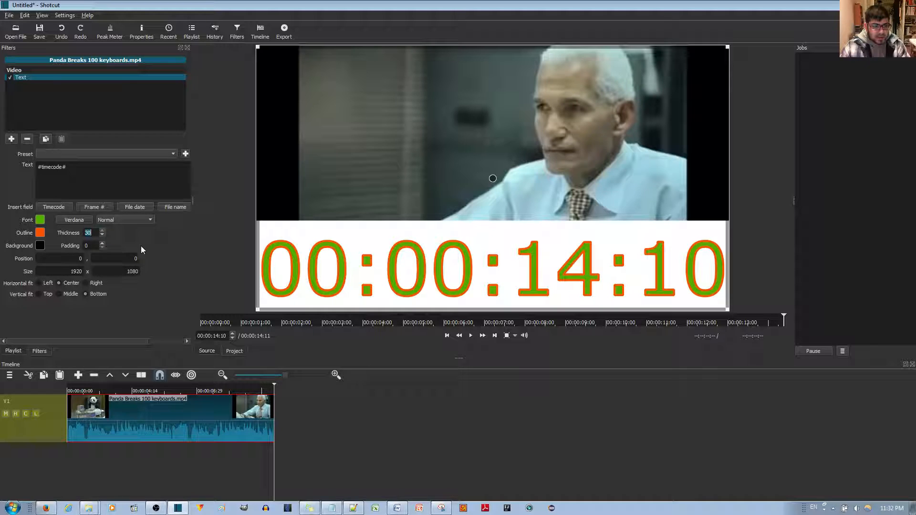
{"action": "left_click", "coordinate": [40, 245]}
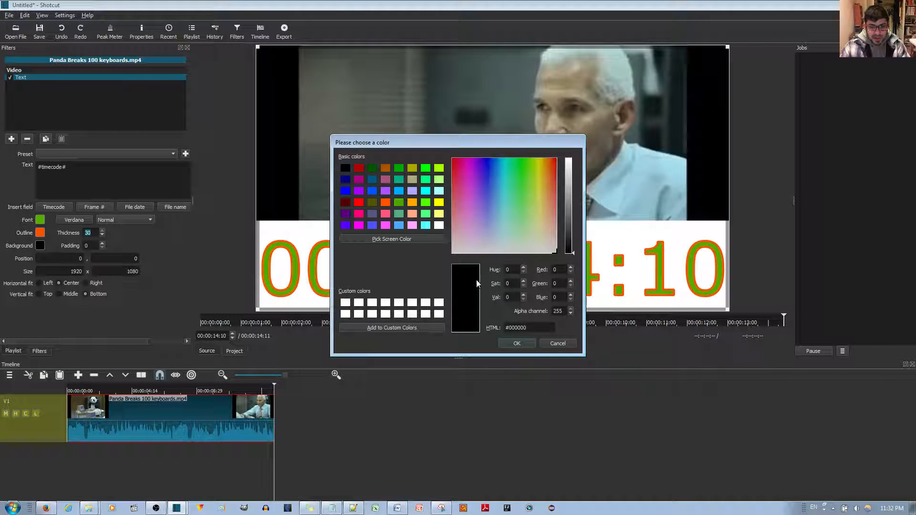
{"action": "triple_click", "coordinate": [557, 311]}
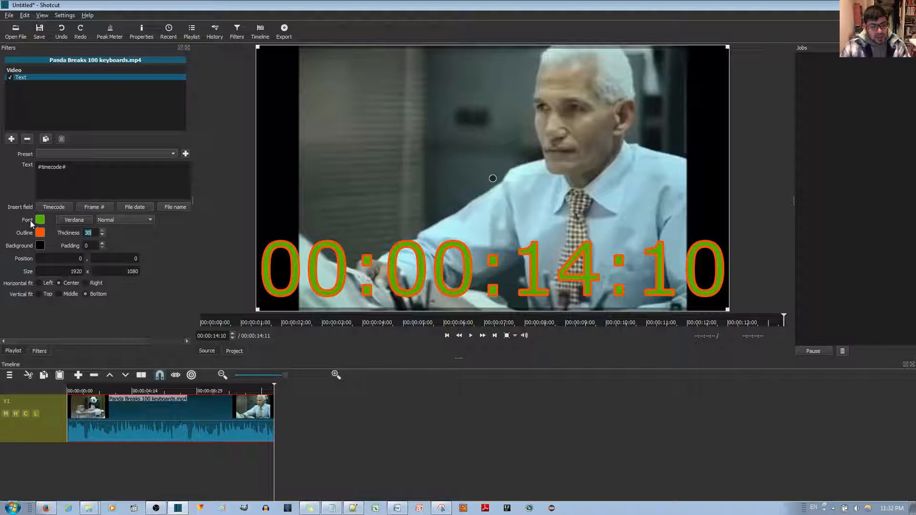
{"action": "mouse_move", "coordinate": [40, 220]}
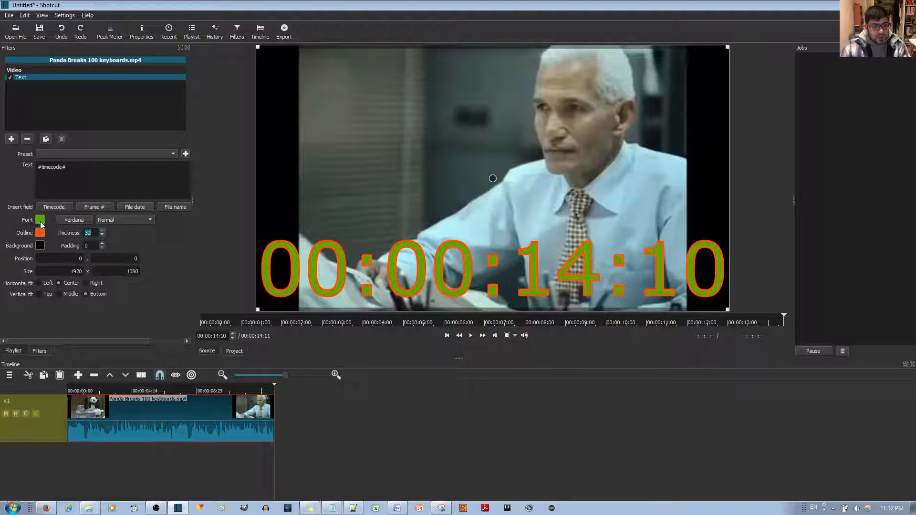